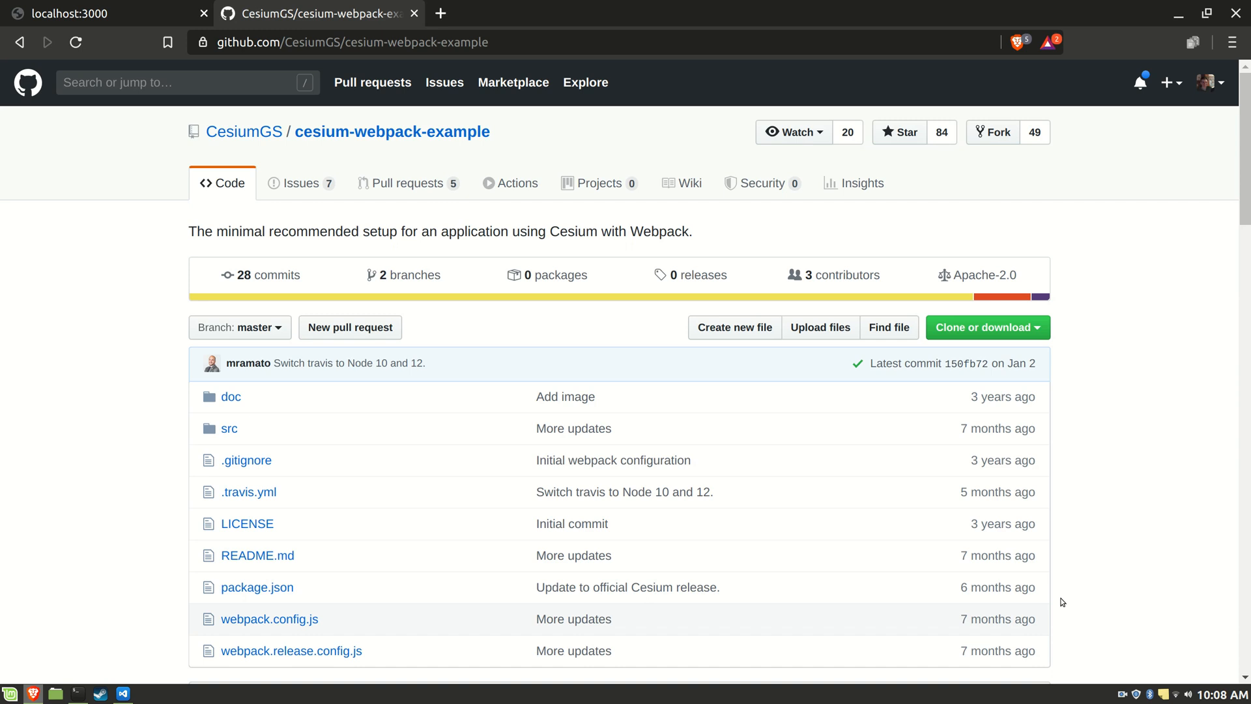
{"action": "mouse_move", "coordinate": [455, 375]}
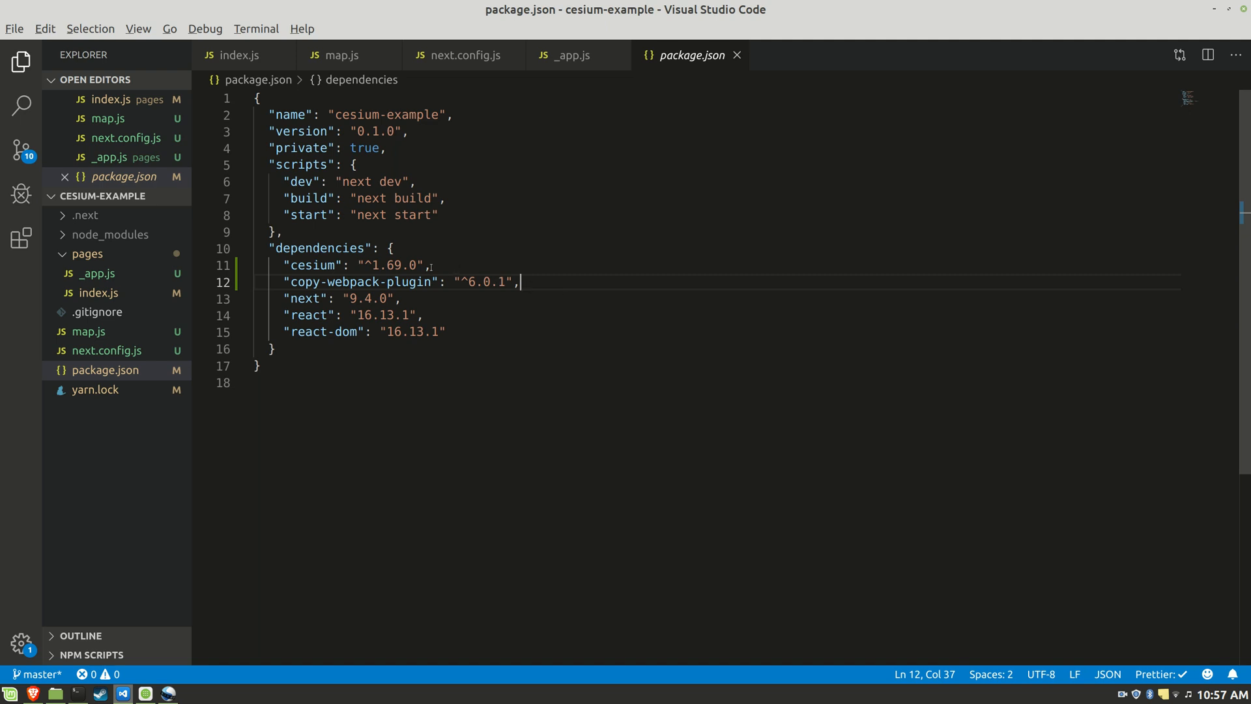
- Review pages/index.js, highlighting a dependency line and the returned cesiumContainer div
{"action": "triple_click", "coordinate": [355, 265]}
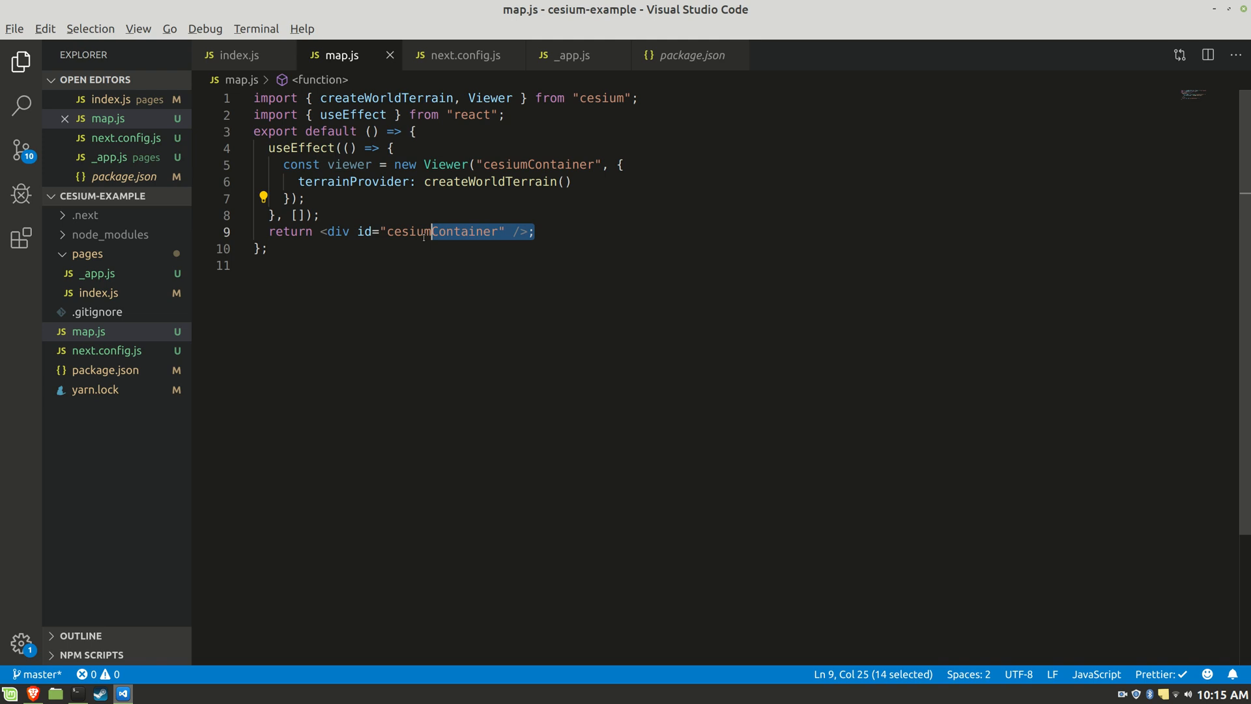
{"action": "left_click_drag", "start_coordinate": [428, 232], "coordinate": [320, 231]}
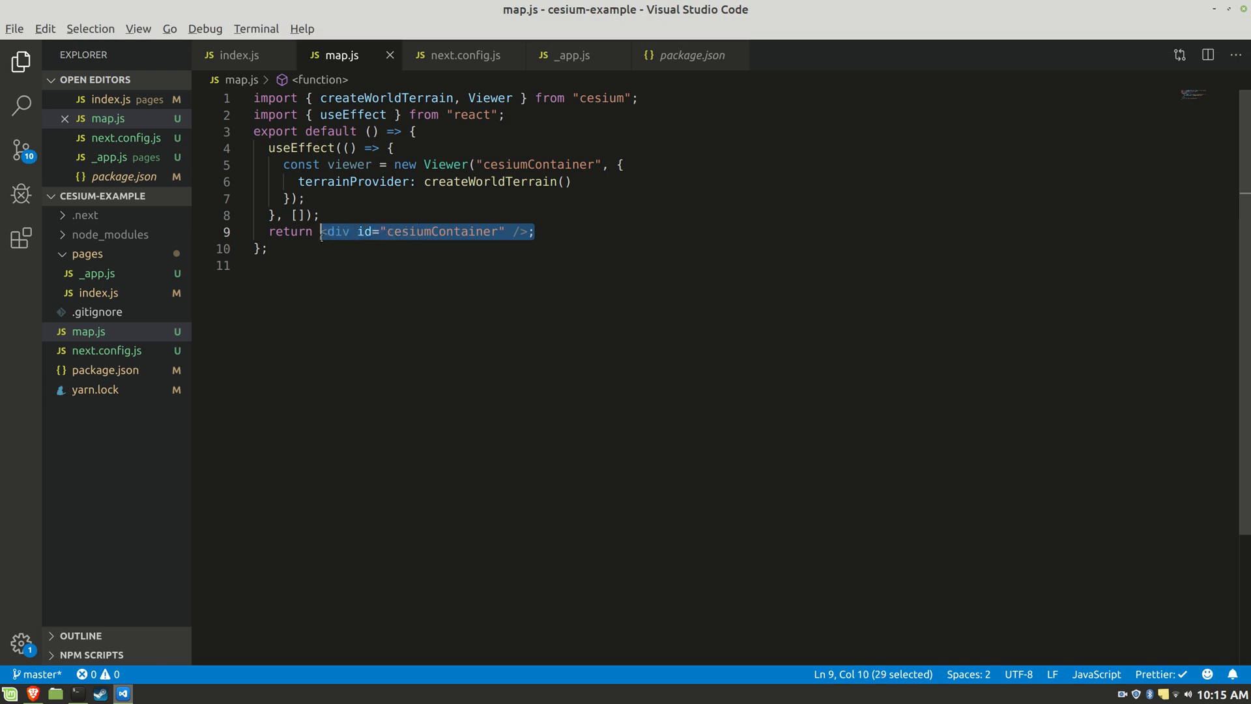
{"action": "left_click", "coordinate": [534, 232]}
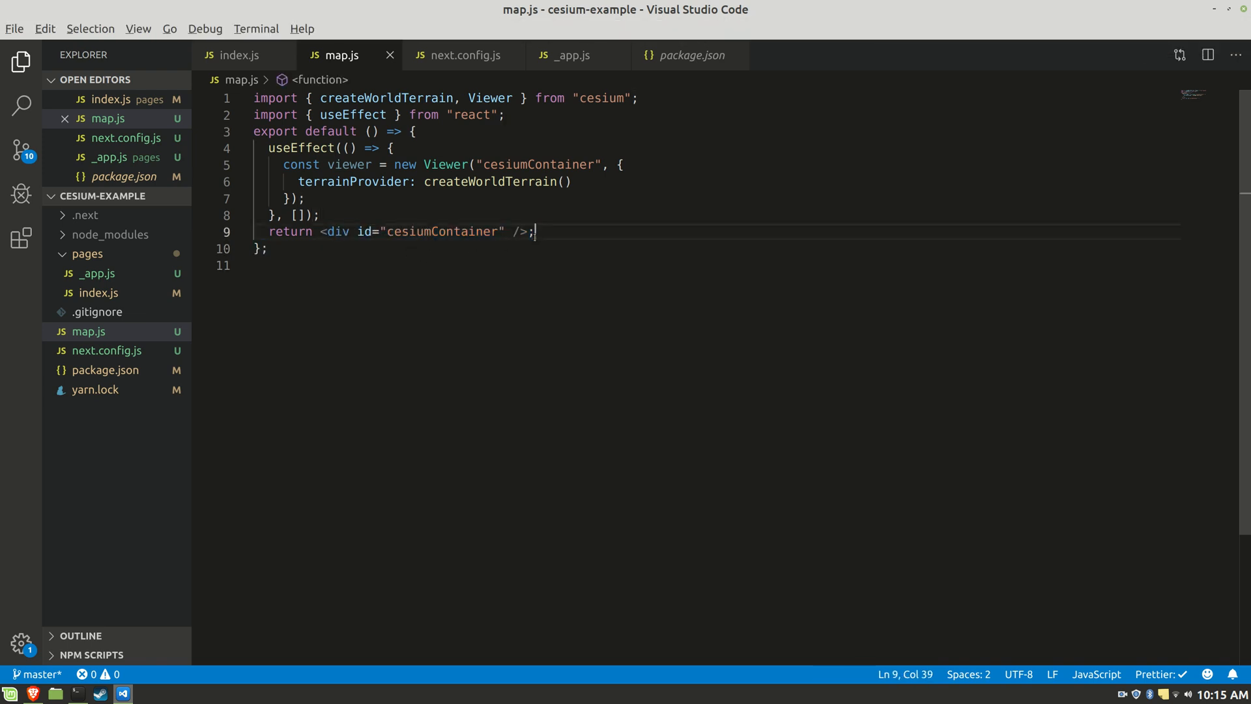
{"action": "left_click", "coordinate": [479, 216]}
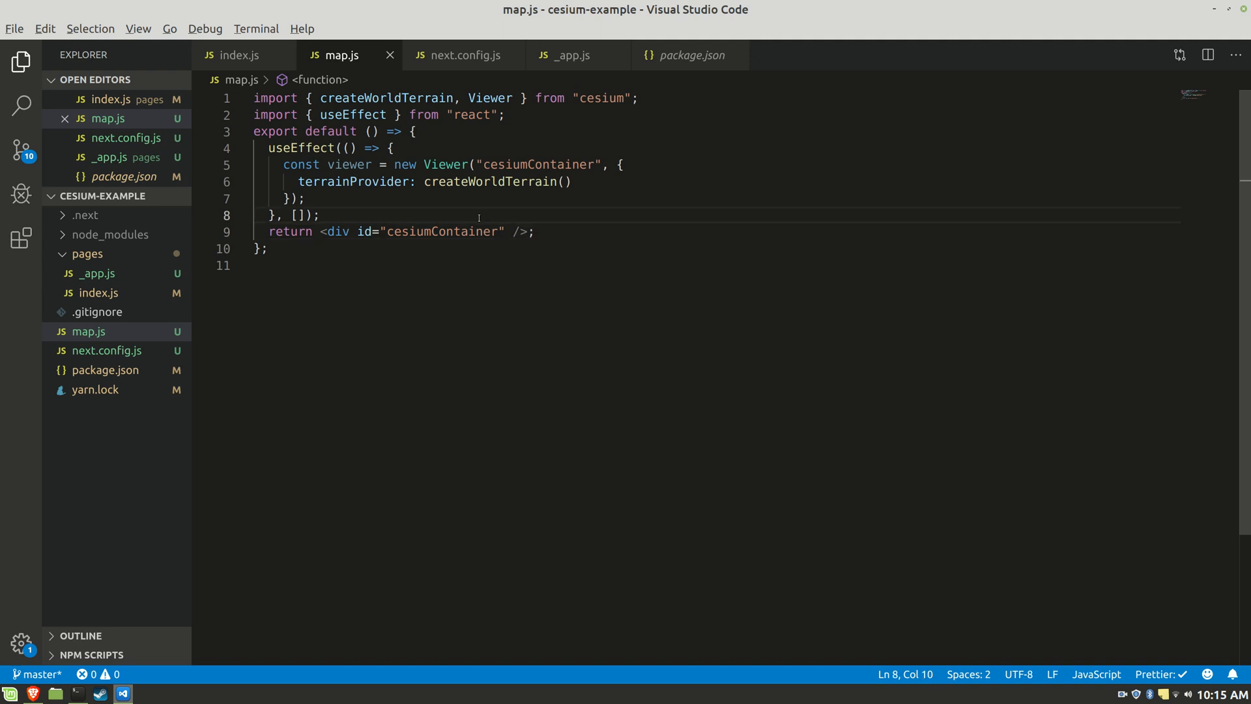
- Start the Next.js development server with yarn dev in the terminal
{"action": "left_click", "coordinate": [569, 55]}
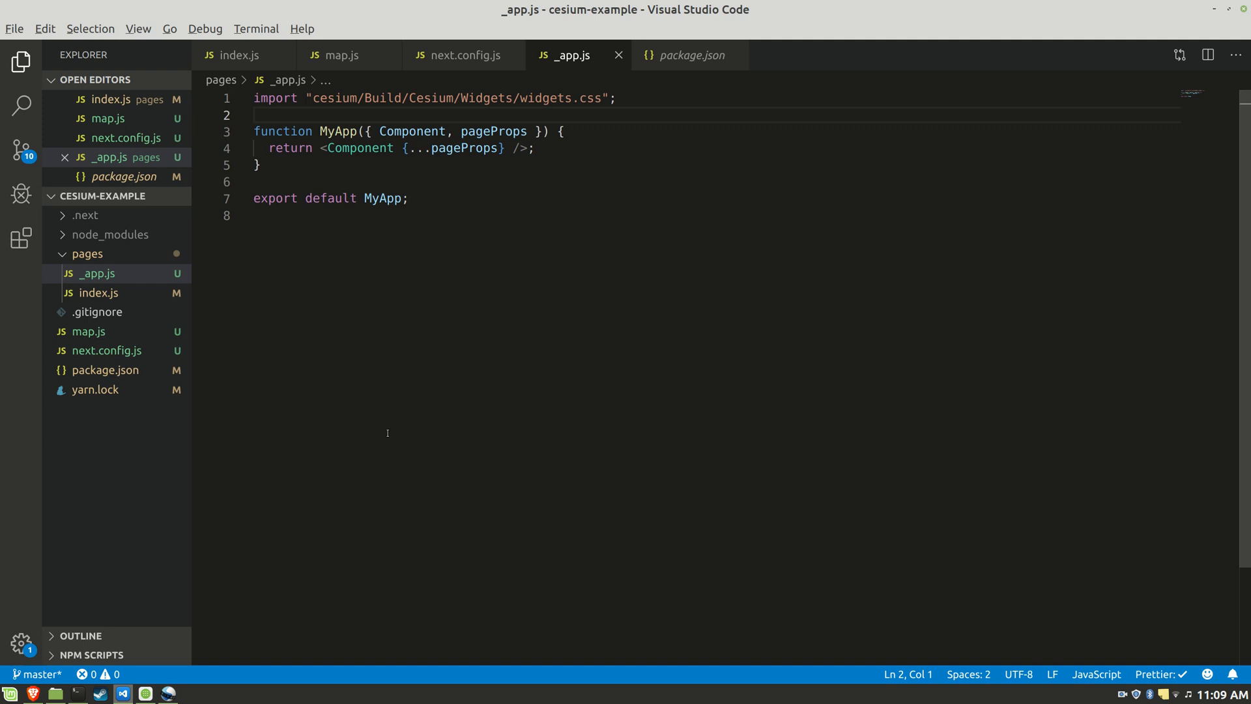
{"action": "left_click", "coordinate": [238, 55]}
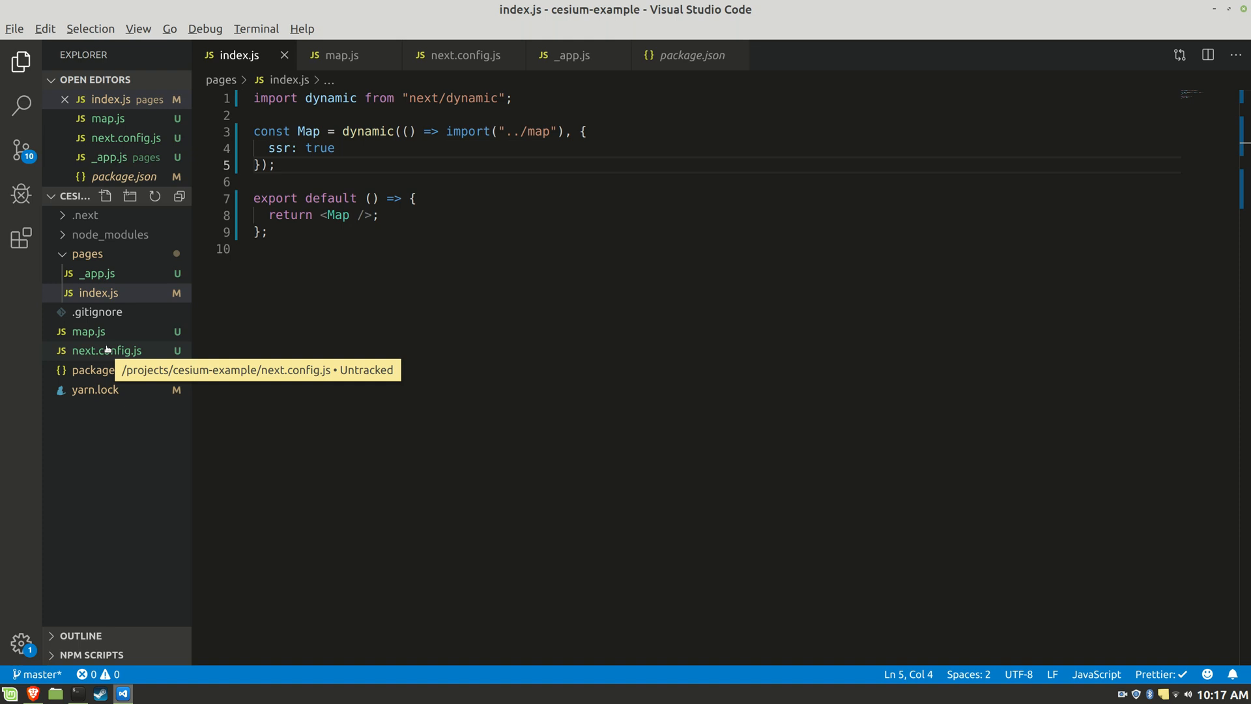
{"action": "left_click", "coordinate": [106, 351]}
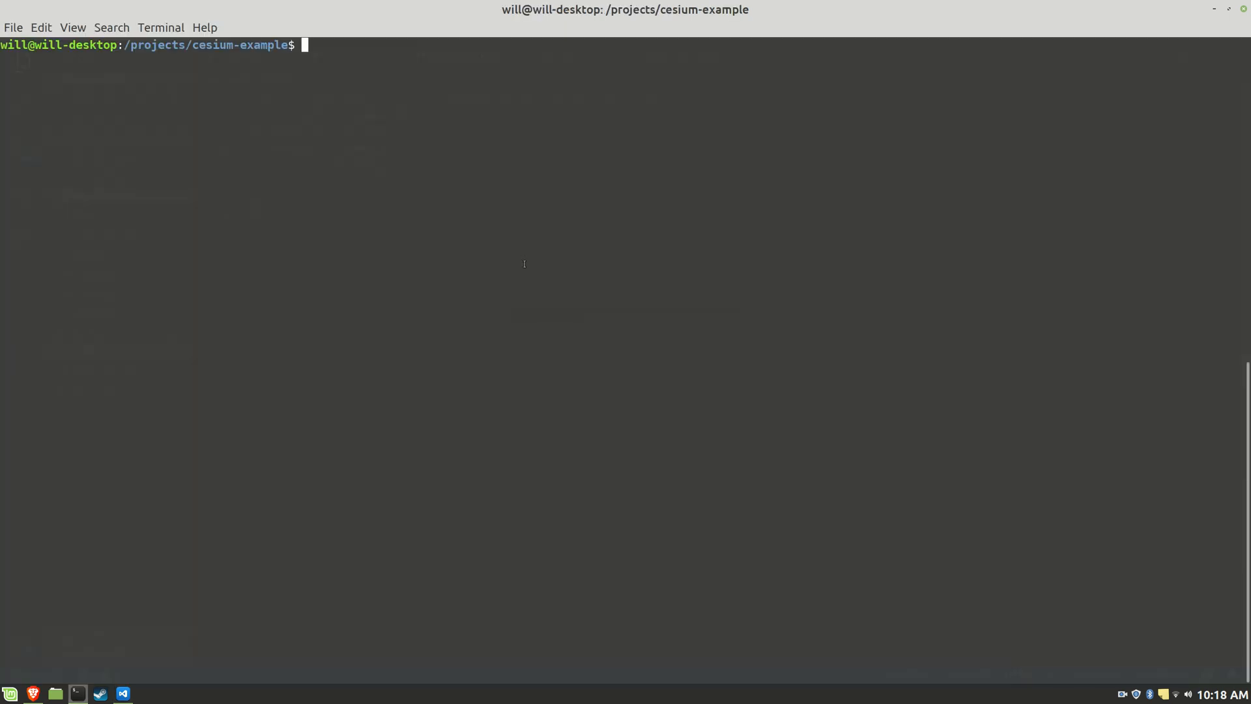
{"action": "type", "text": "yarn dev"}
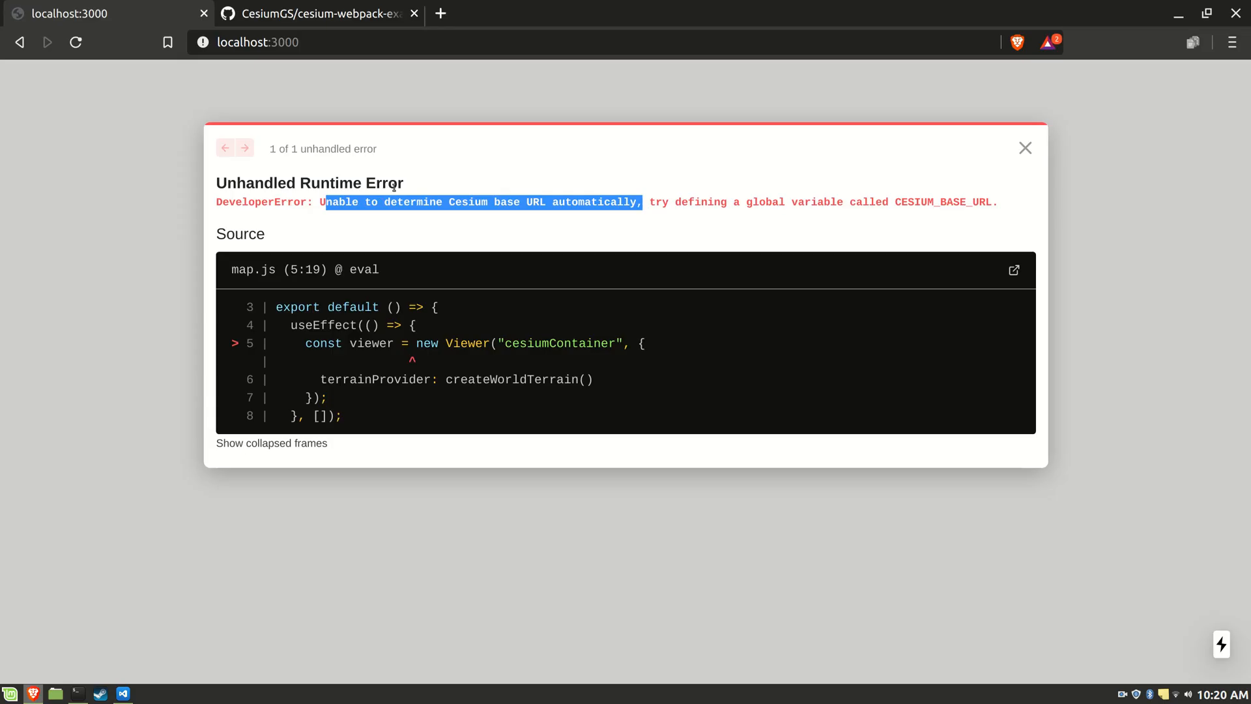
{"action": "mouse_move", "coordinate": [782, 212]}
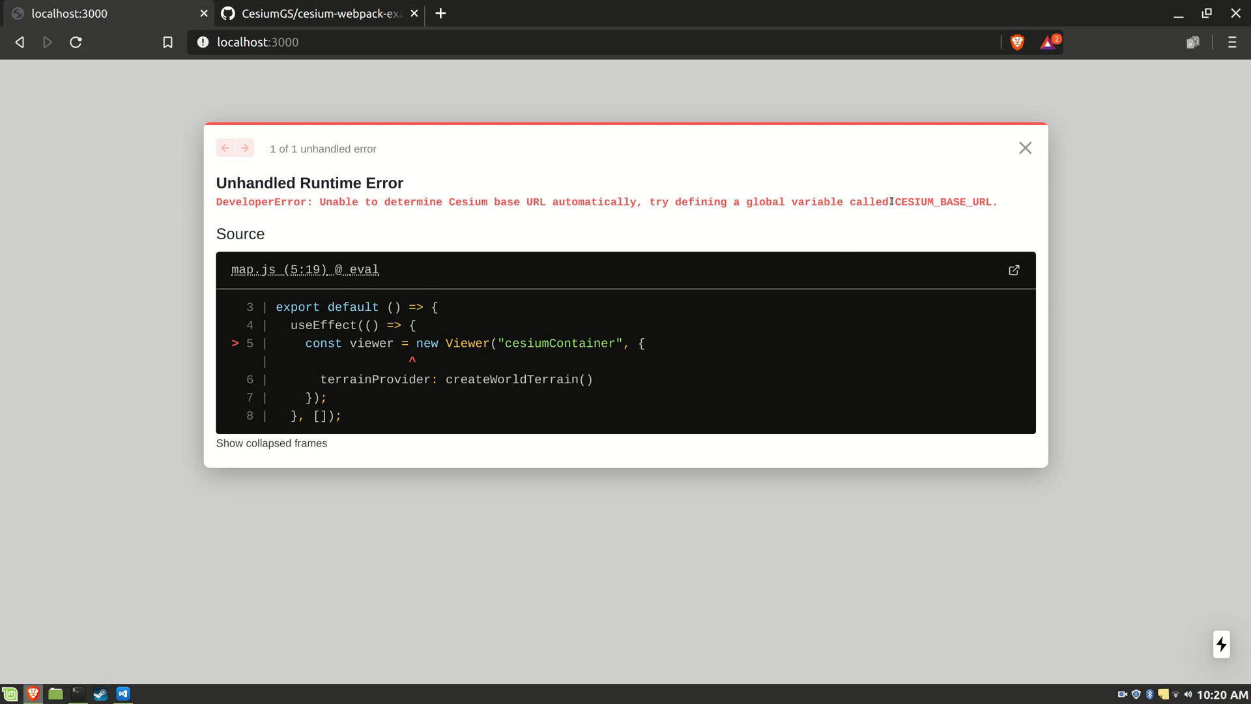
- Highlight CESIUM_BASE_URL in the localhost:3000 runtime error message
{"action": "double_click", "coordinate": [939, 202]}
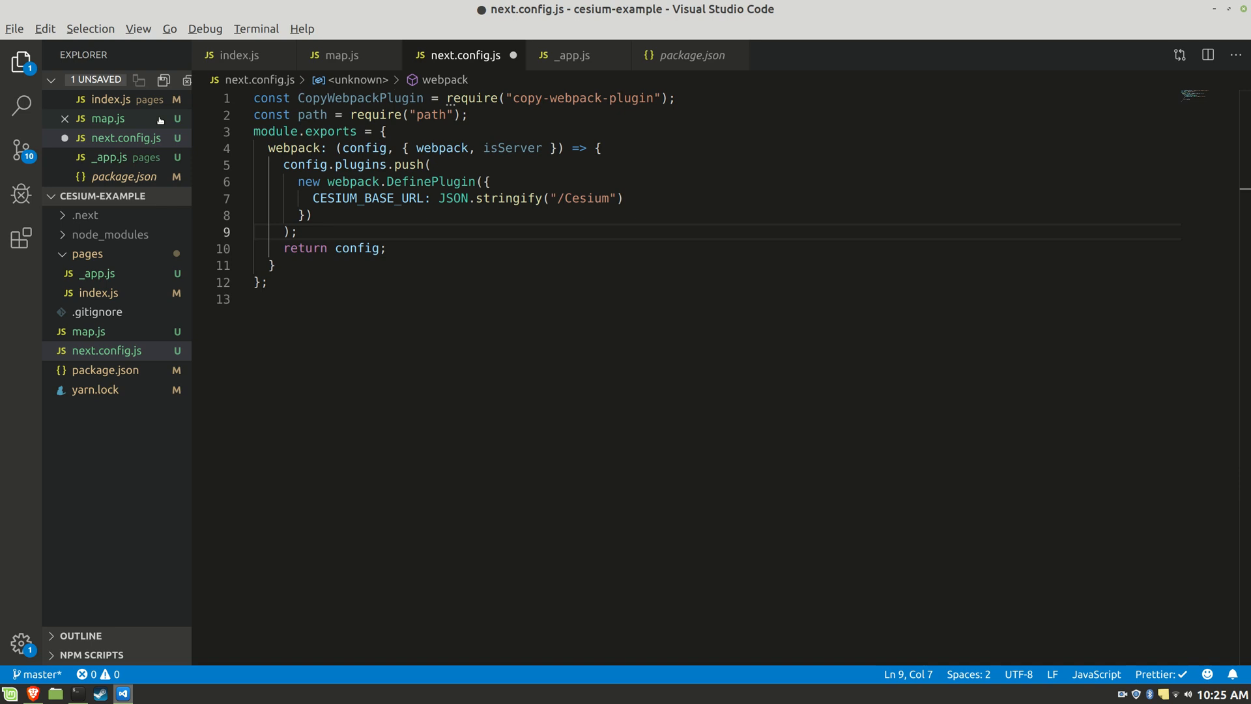
- Push a webpack DefinePlugin setting CESIUM_BASE_URL to "/Cesium" in next.config.js
{"action": "left_click", "coordinate": [299, 232]}
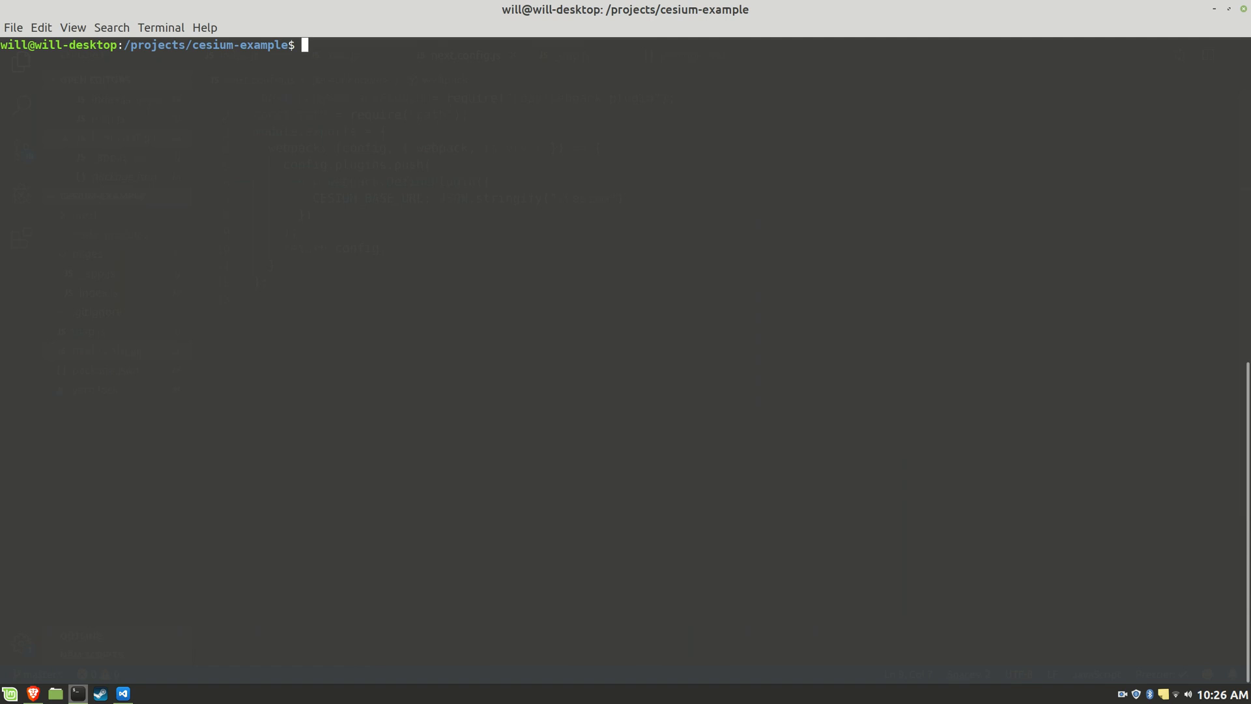
- Run yarn dev again in the project terminal
{"action": "type", "text": "yarn dev"}
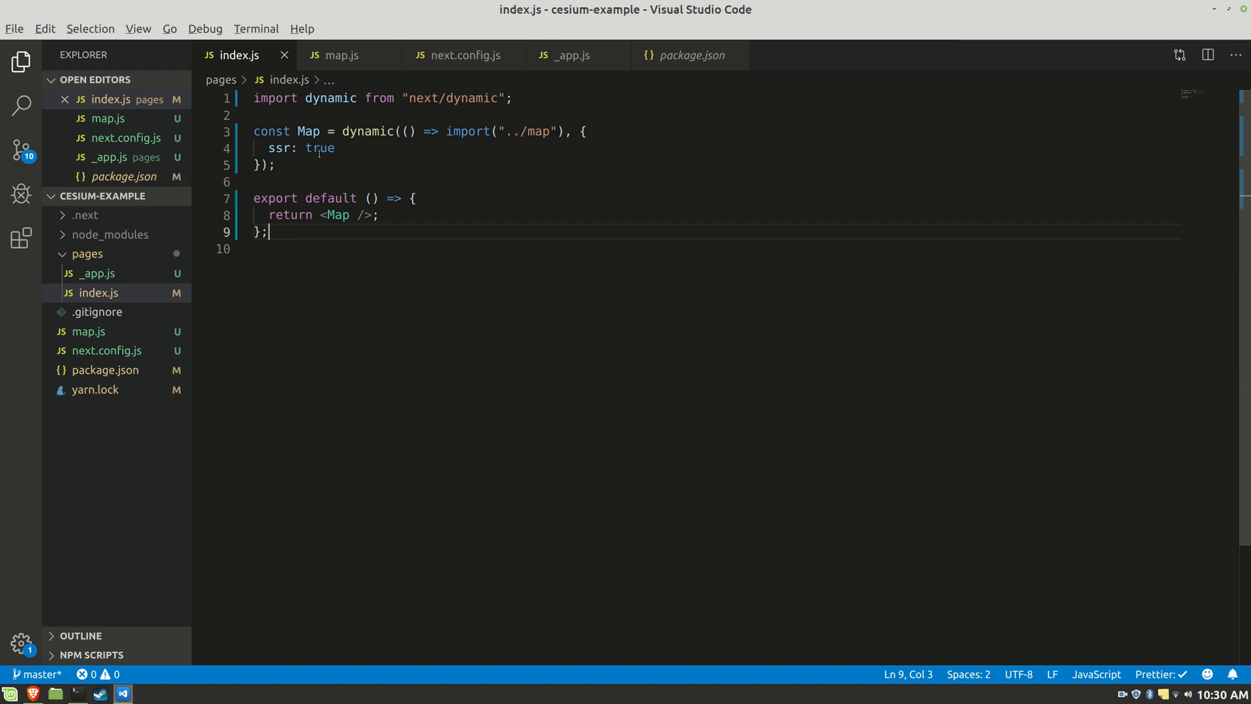
- Change the Map dynamic import option from ssr: true to ssr: false
{"action": "type", "text": "false"}
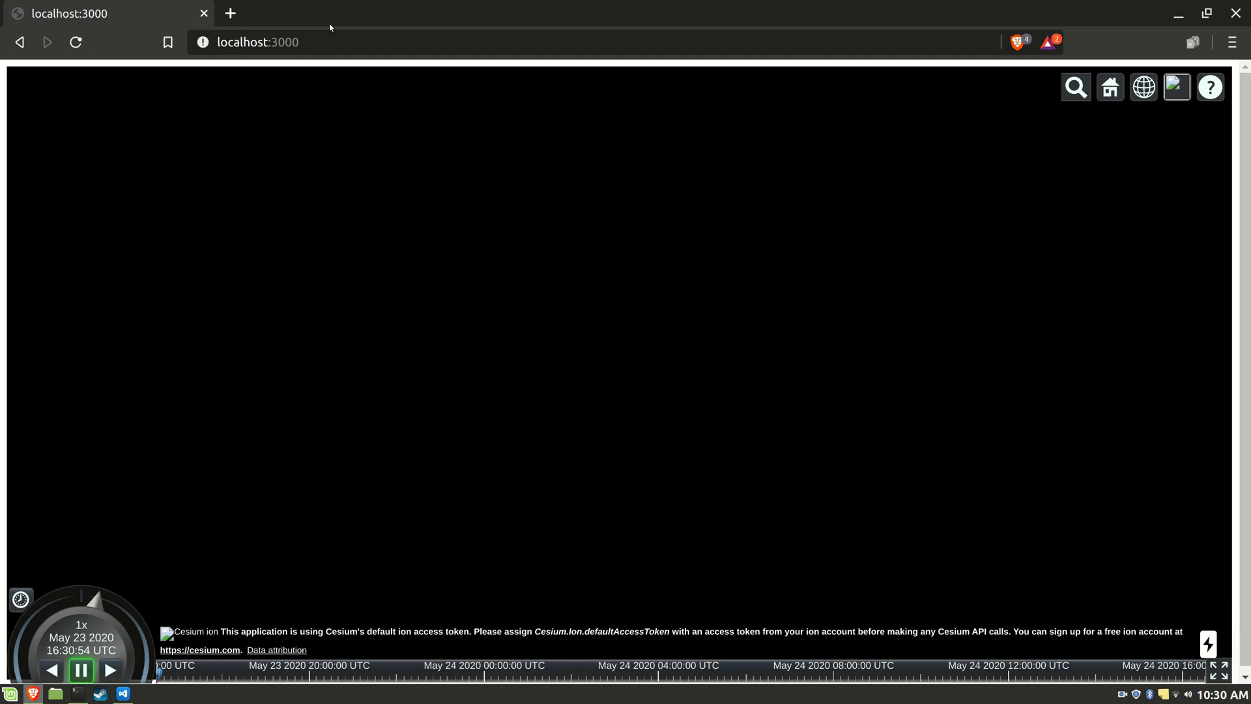
- Open Brave DevTools with F12 to see the 404s for missing Cesium assets
{"action": "key", "text": "F12"}
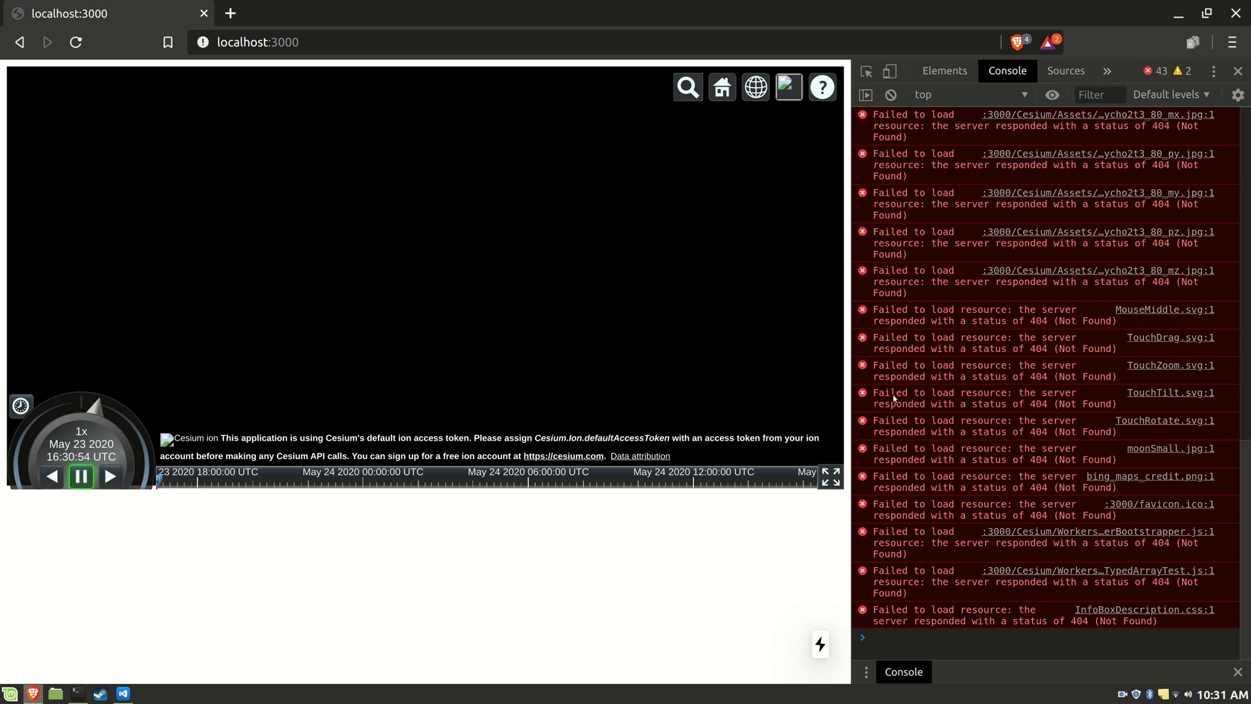
{"action": "mouse_move", "coordinate": [508, 168]}
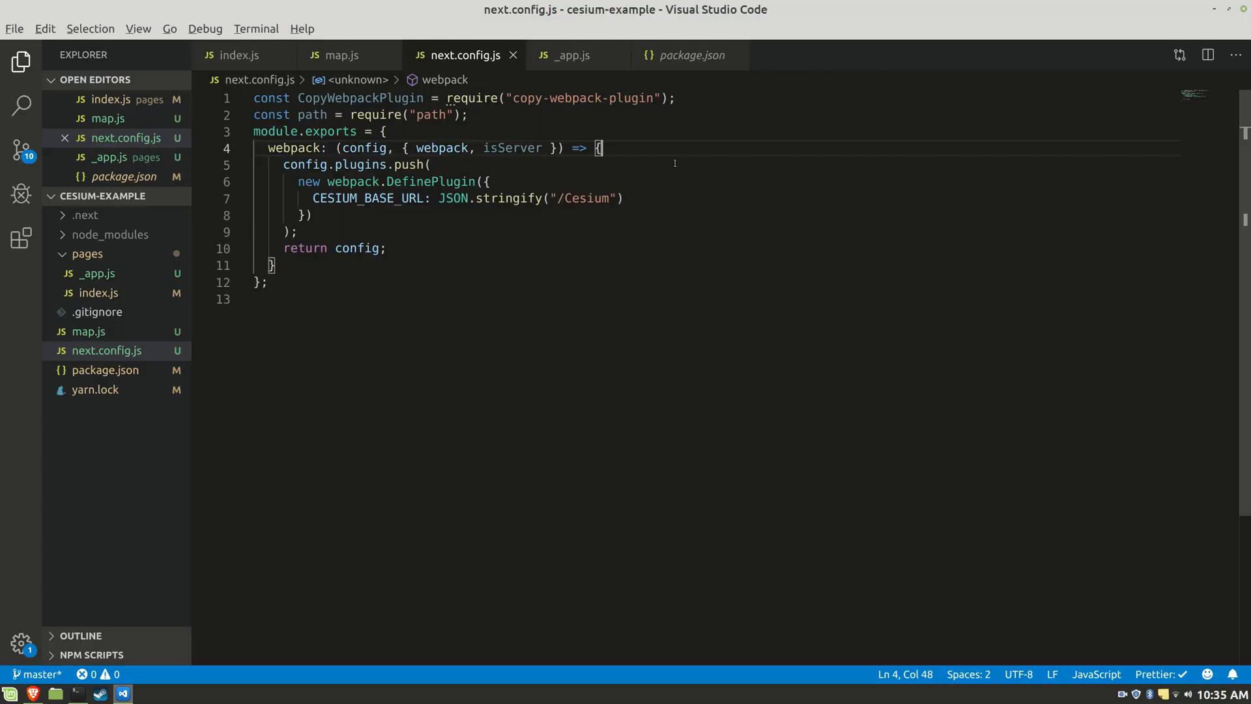
- Add an if (!isServer) CopyWebpackPlugin copying Workers, ThirdParty, Assets and Widgets to public/Cesium
{"action": "key", "text": "Enter"}
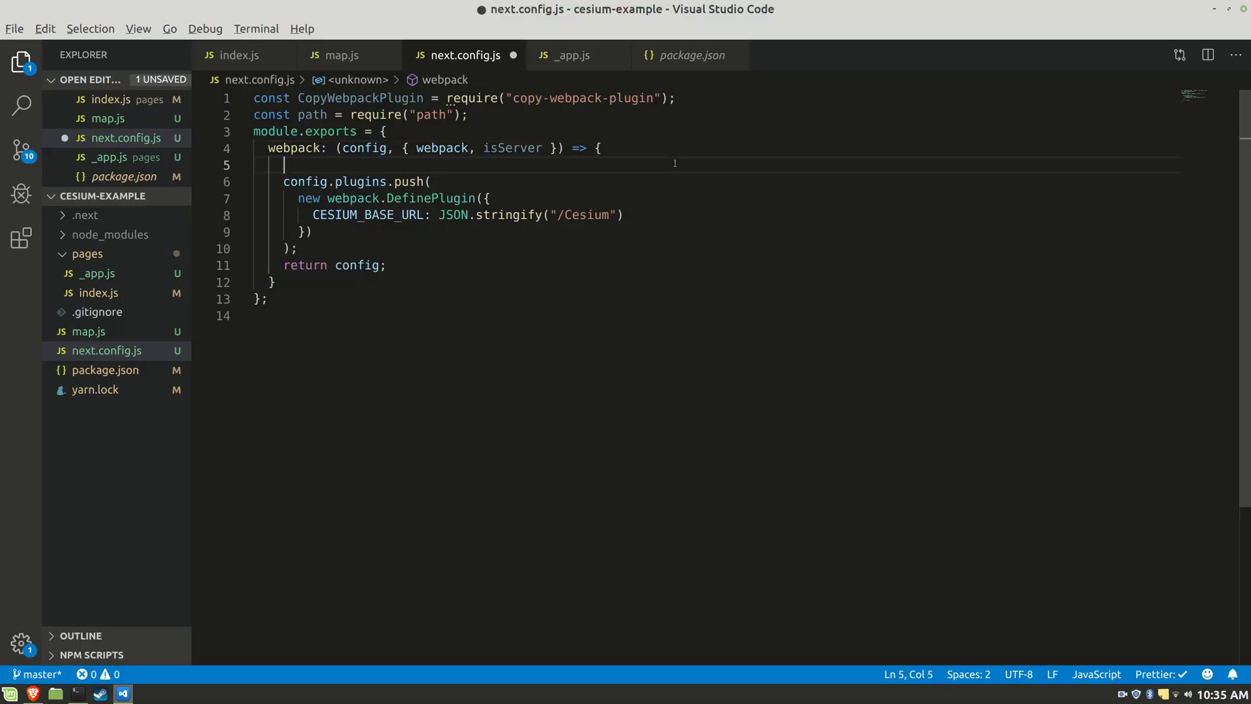
{"action": "type", "text": "if (!"}
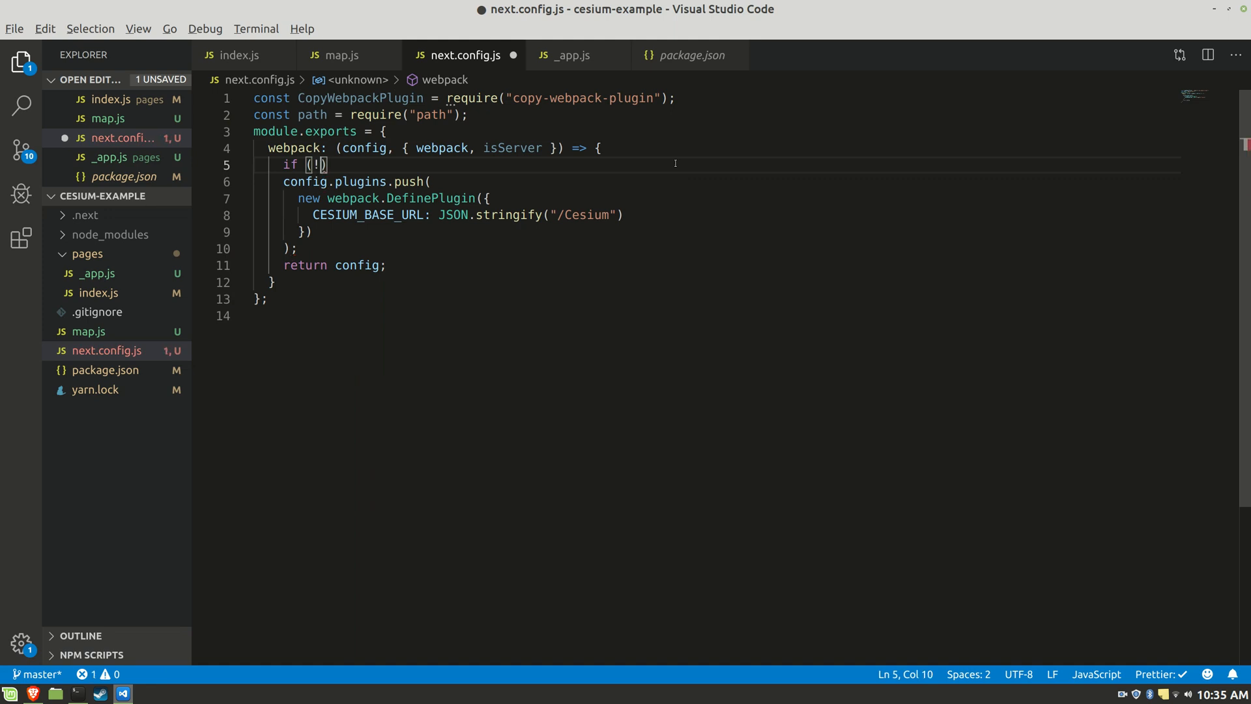
{"action": "type", "text": "isServer"}
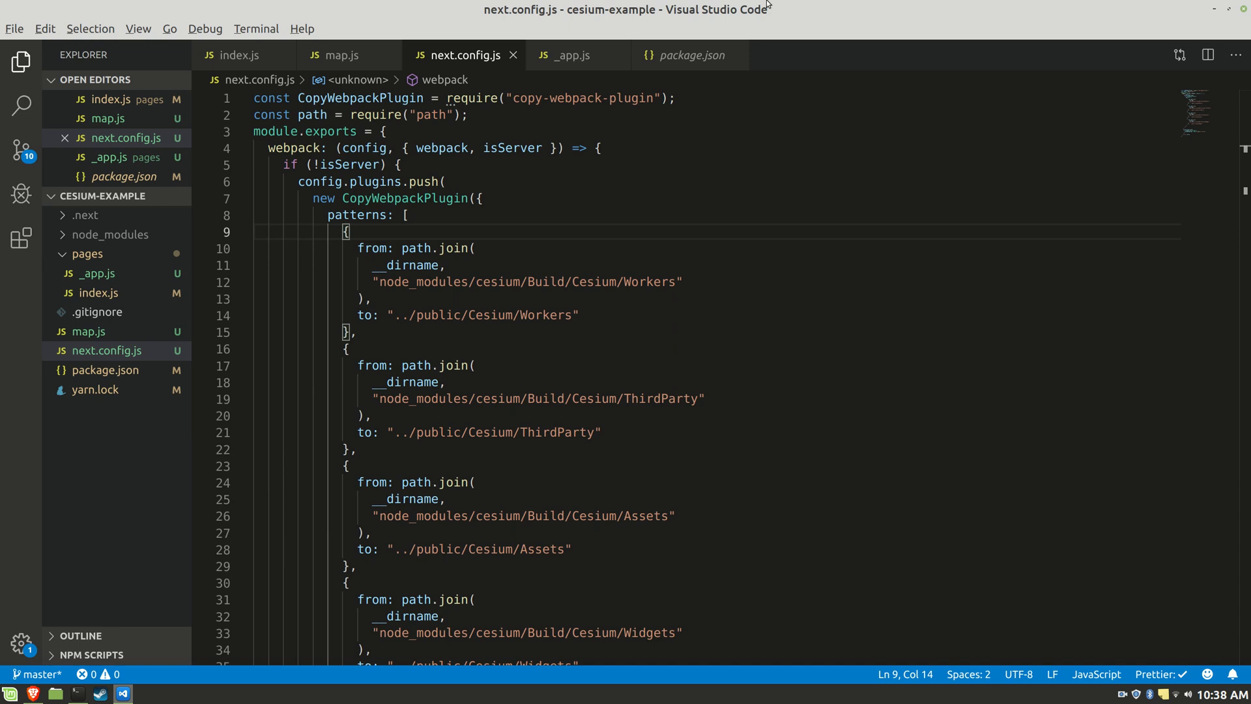
{"action": "double_click", "coordinate": [483, 315]}
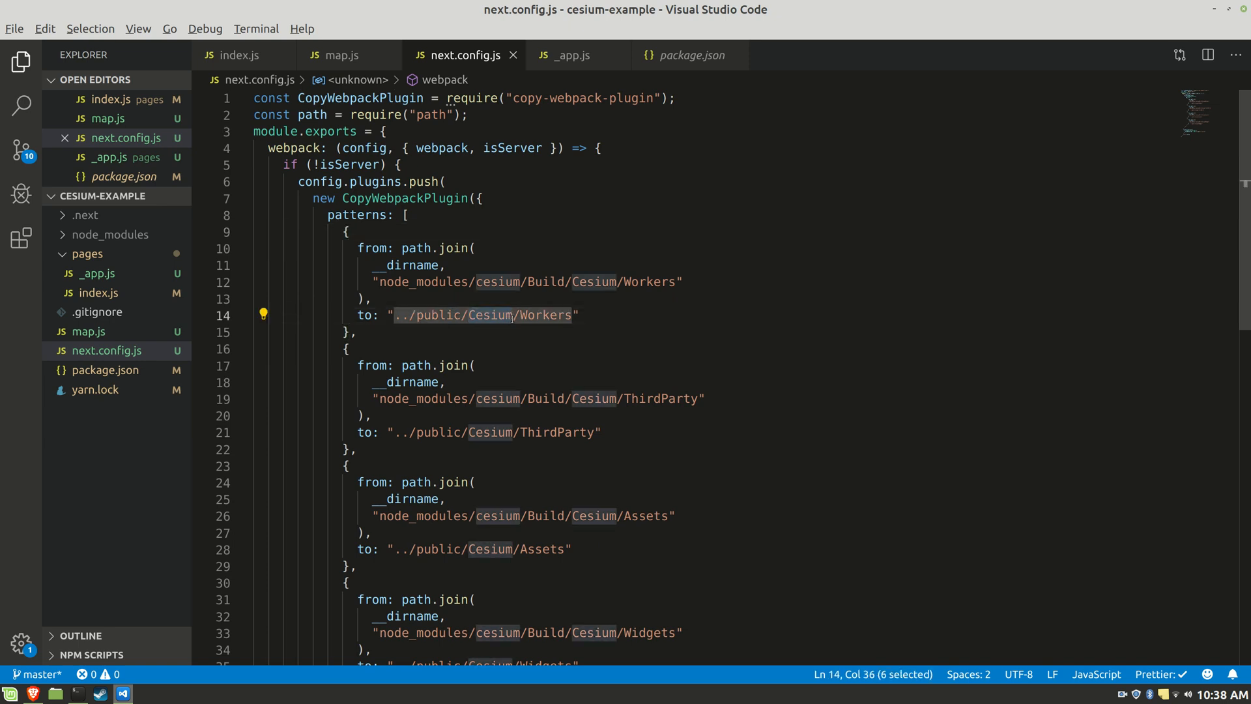
- Restart the development server with yarn dev
{"action": "scroll", "scroll_direction": "down", "scroll_amount": 3}
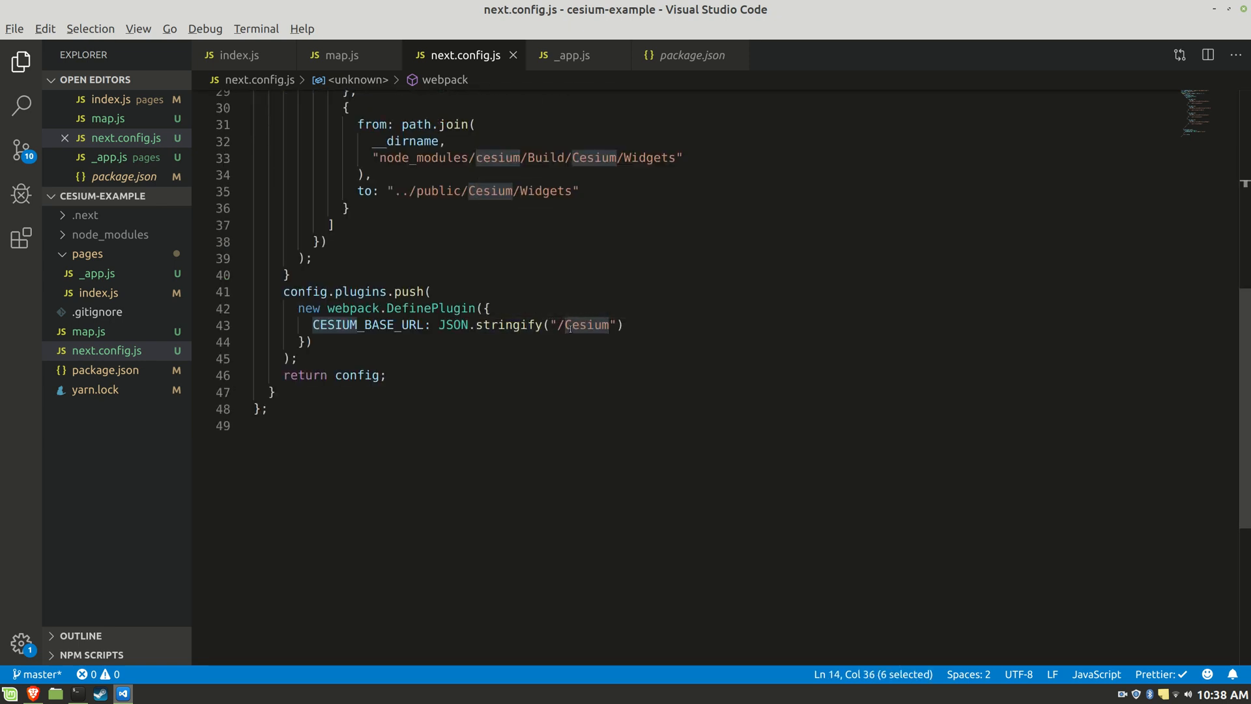
{"action": "left_click", "coordinate": [583, 325]}
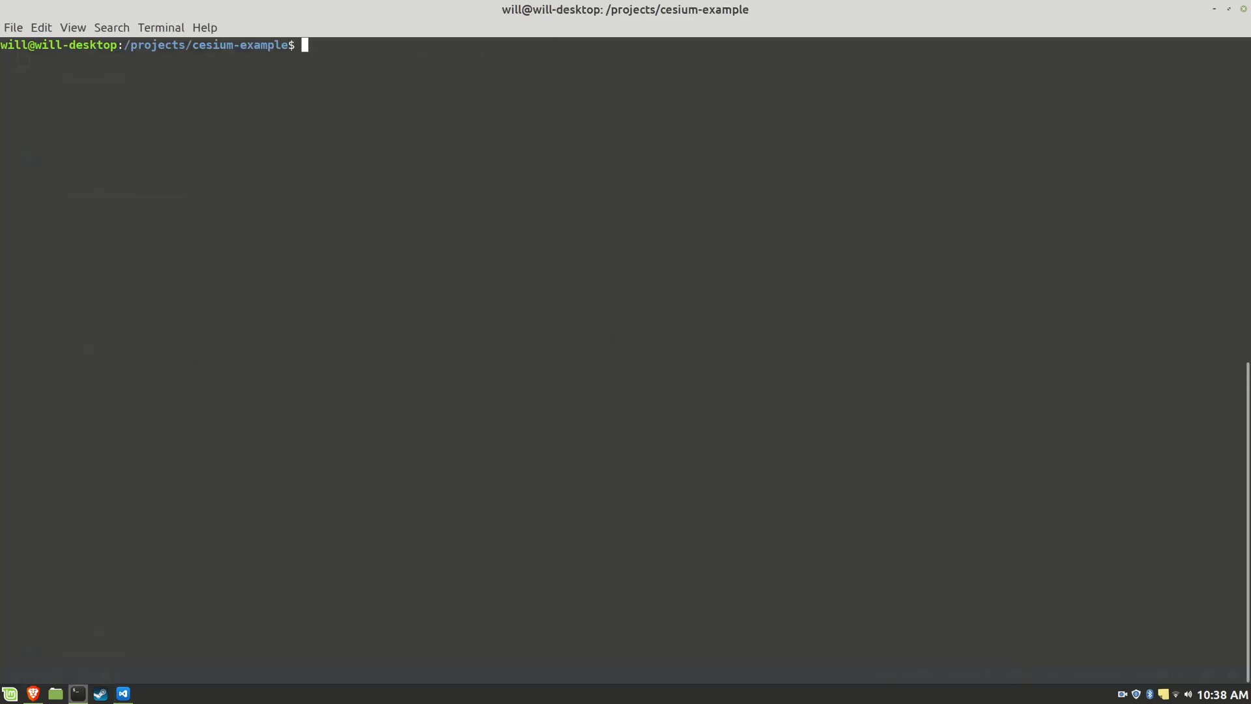
{"action": "type", "text": "yarn dev"}
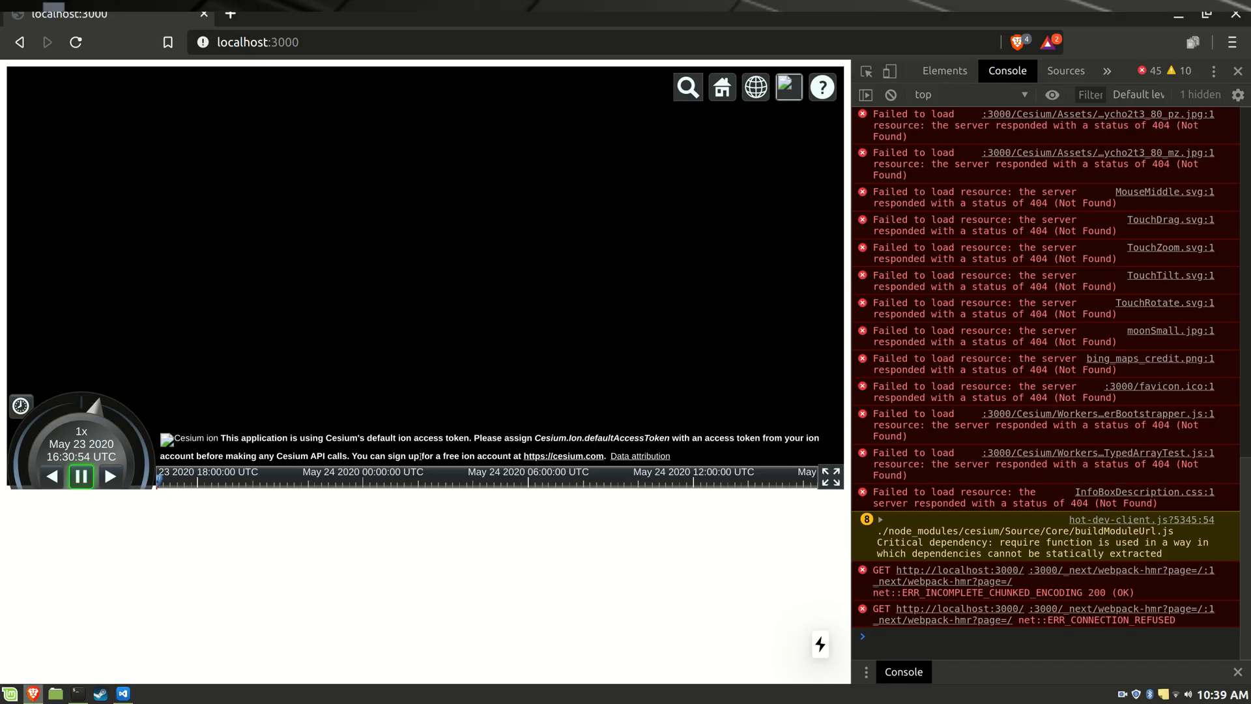
- Reload localhost:3000 so Cesium's assets load
{"action": "left_click", "coordinate": [76, 43]}
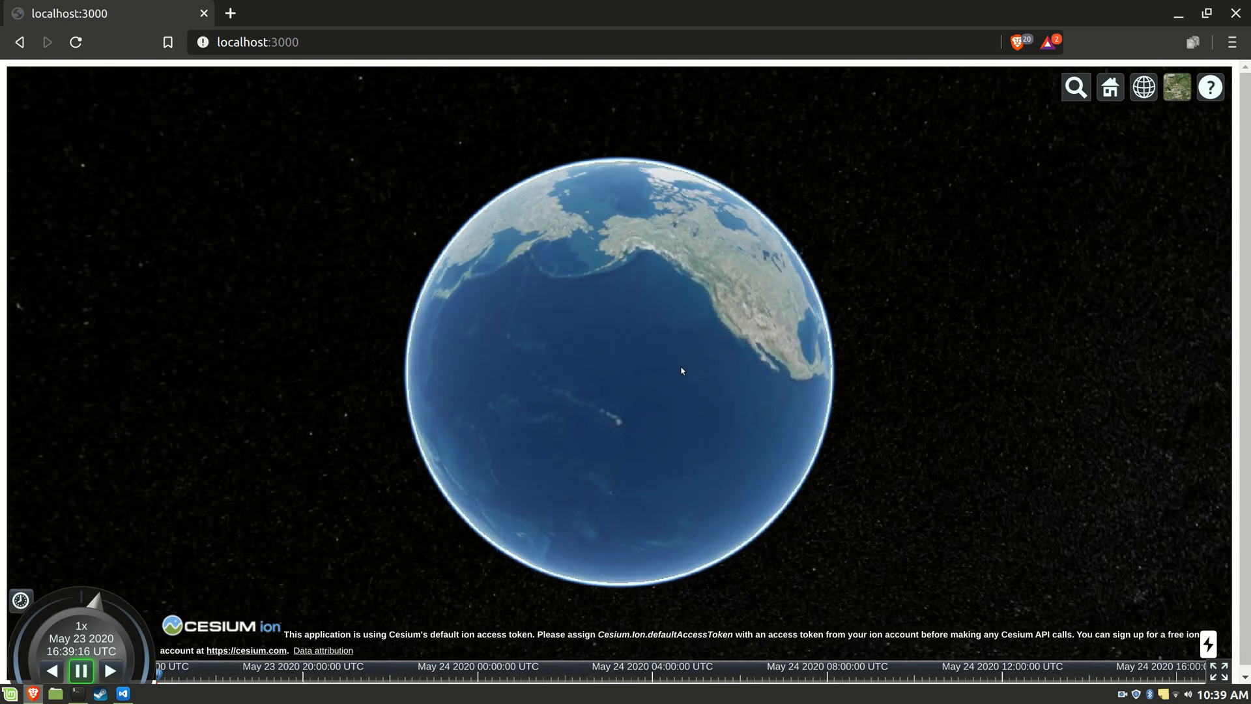
- Zoom the globe, switch to a labeled map base layer, and rotate to Africa and Asia
{"action": "scroll", "scroll_direction": "down", "scroll_amount": 3}
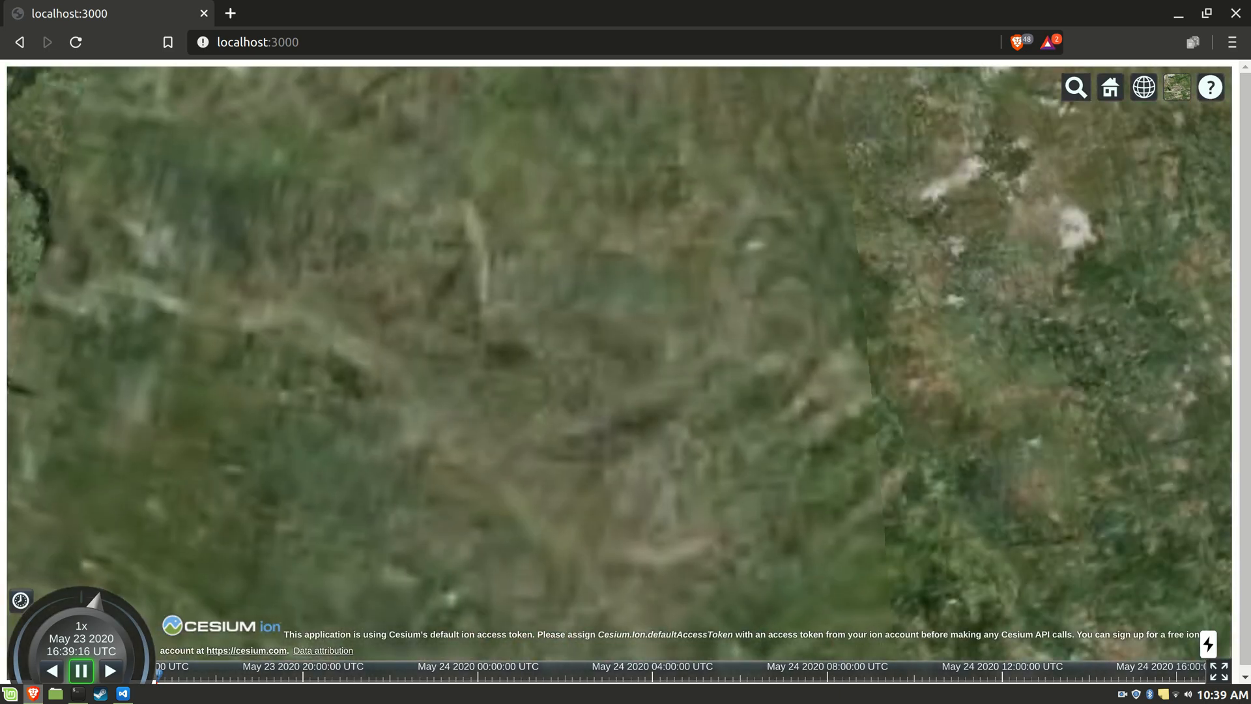
{"action": "left_click", "coordinate": [1176, 87]}
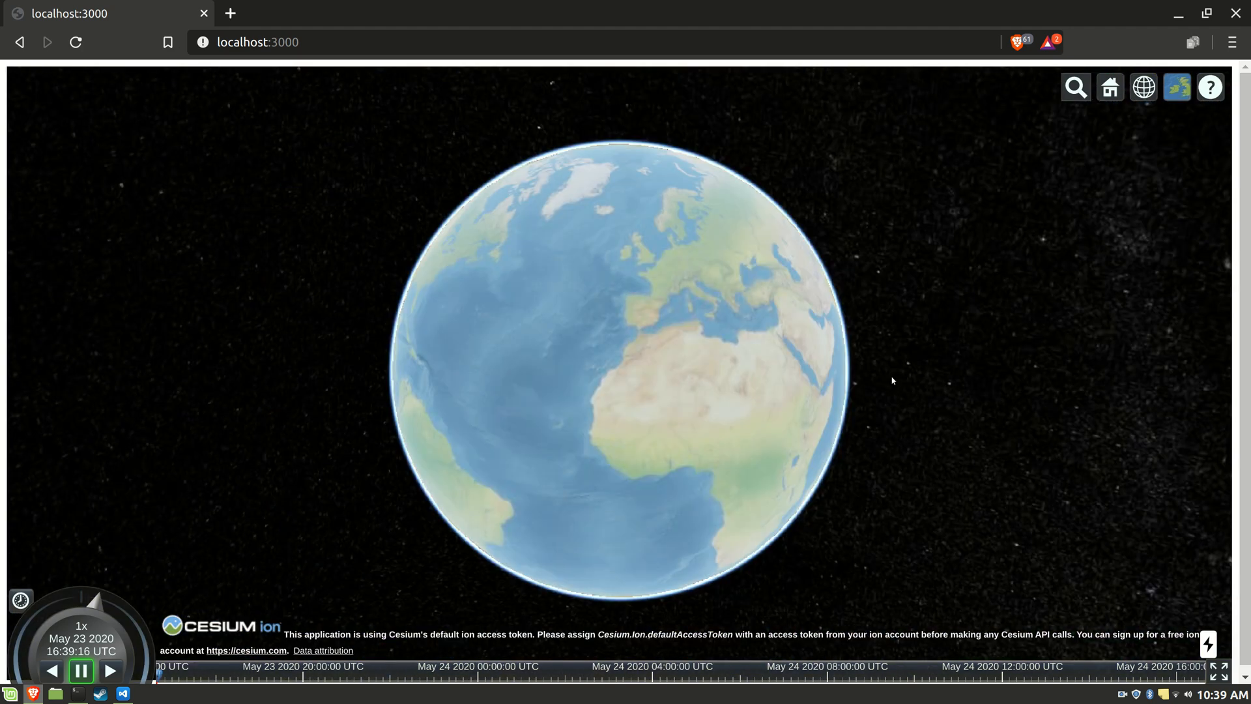
{"action": "left_click_drag", "start_coordinate": [892, 381], "coordinate": [729, 304]}
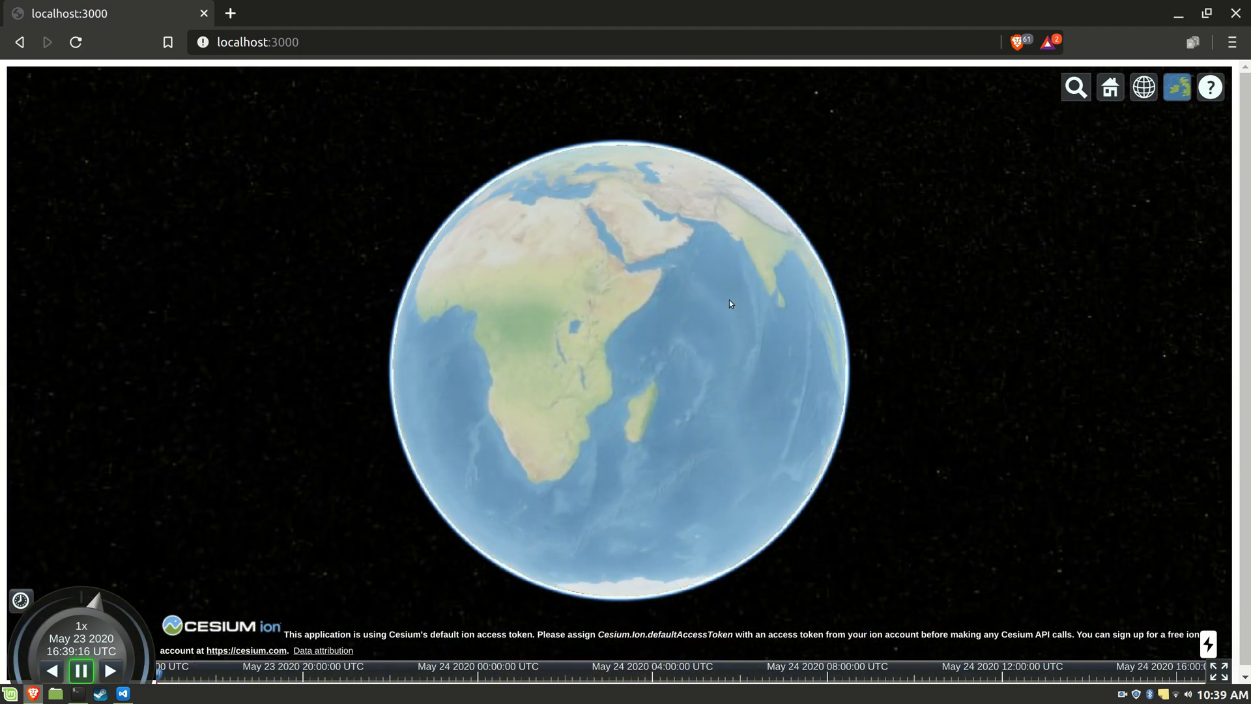
{"action": "left_click_drag", "start_coordinate": [728, 305], "coordinate": [682, 370]}
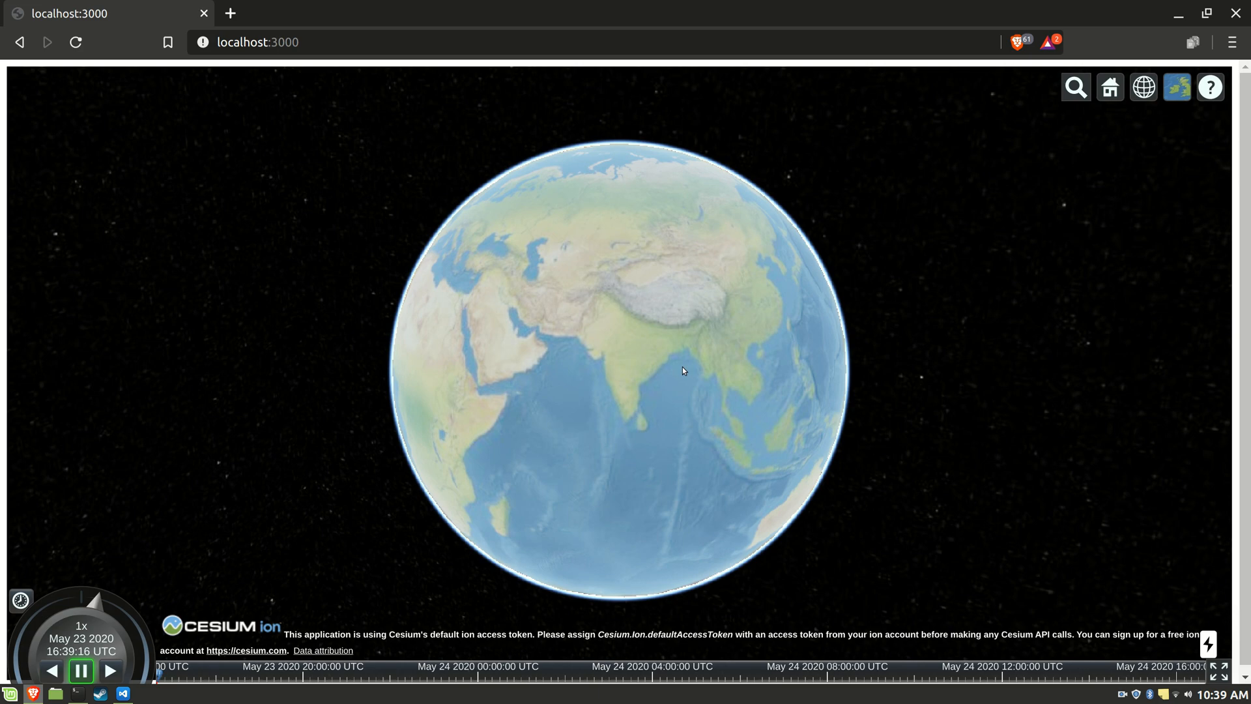